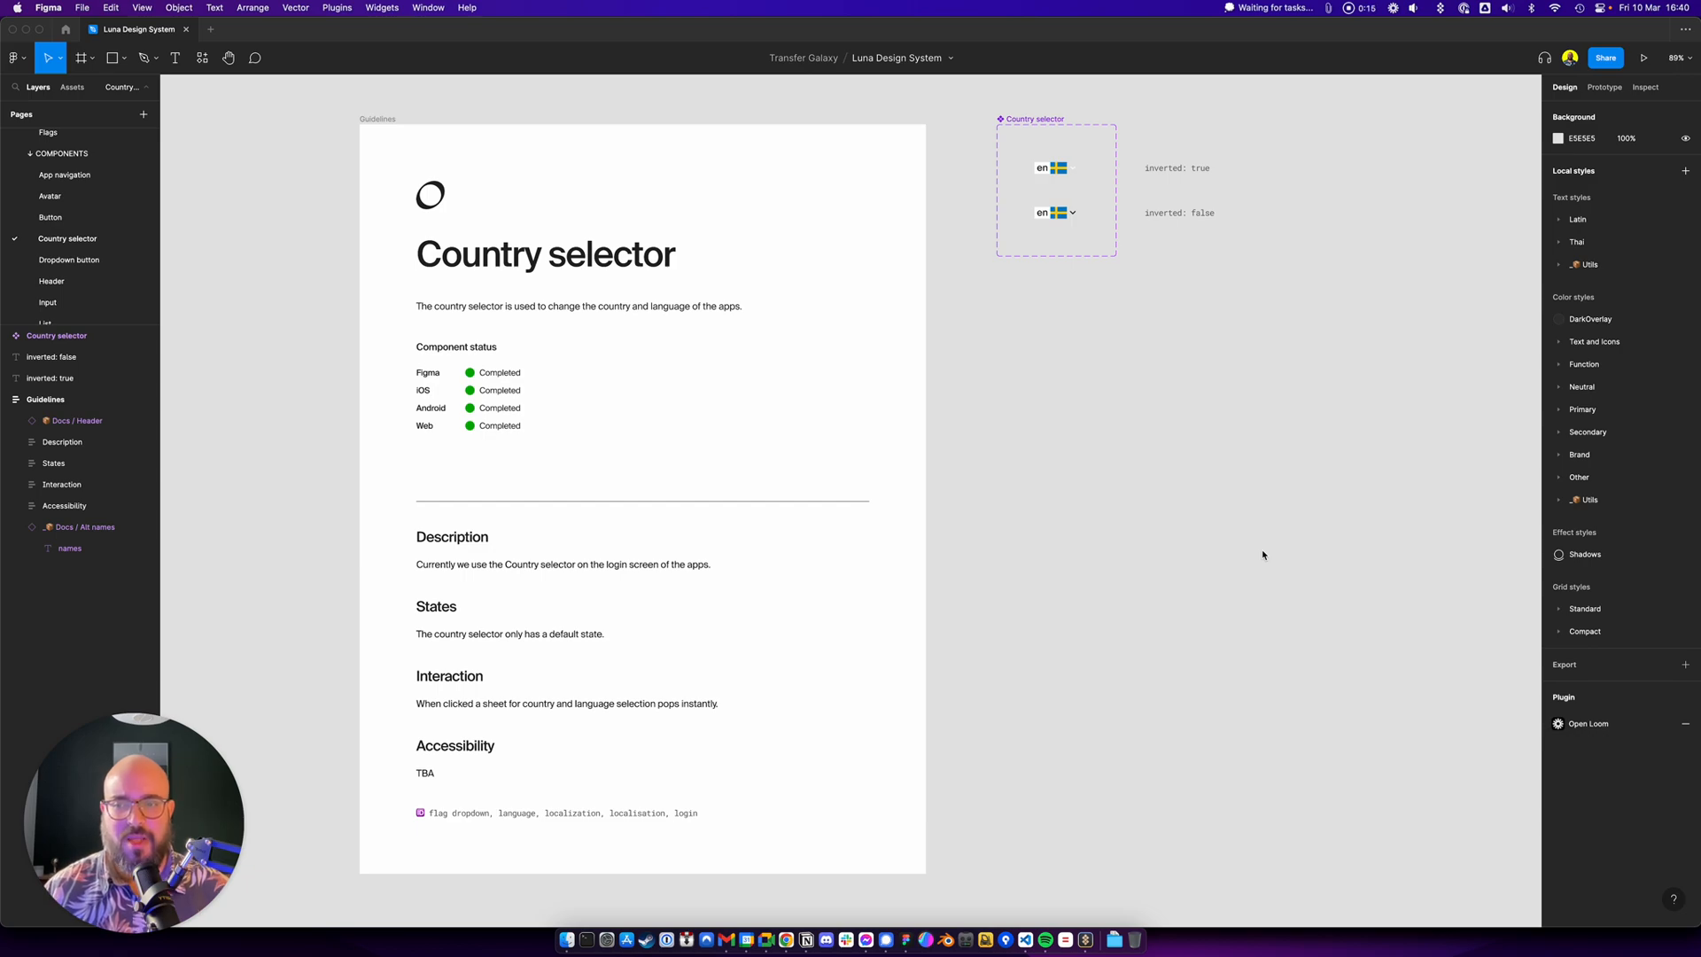
mouse_move(1082, 538)
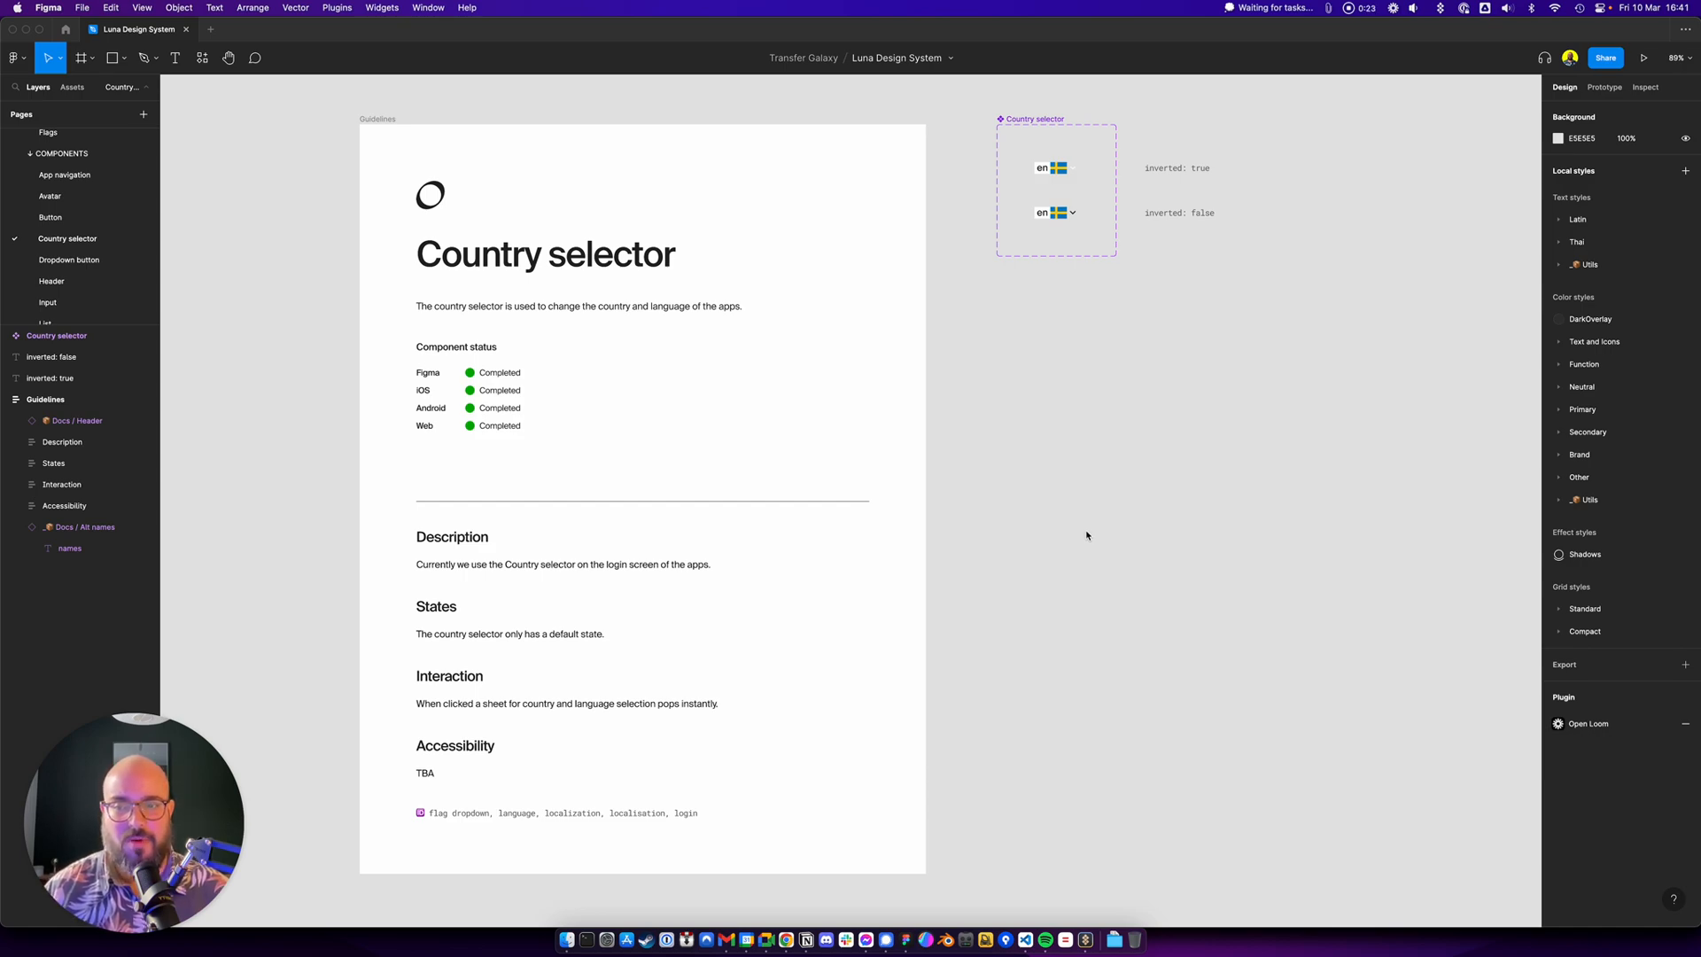
mouse_move(1047, 494)
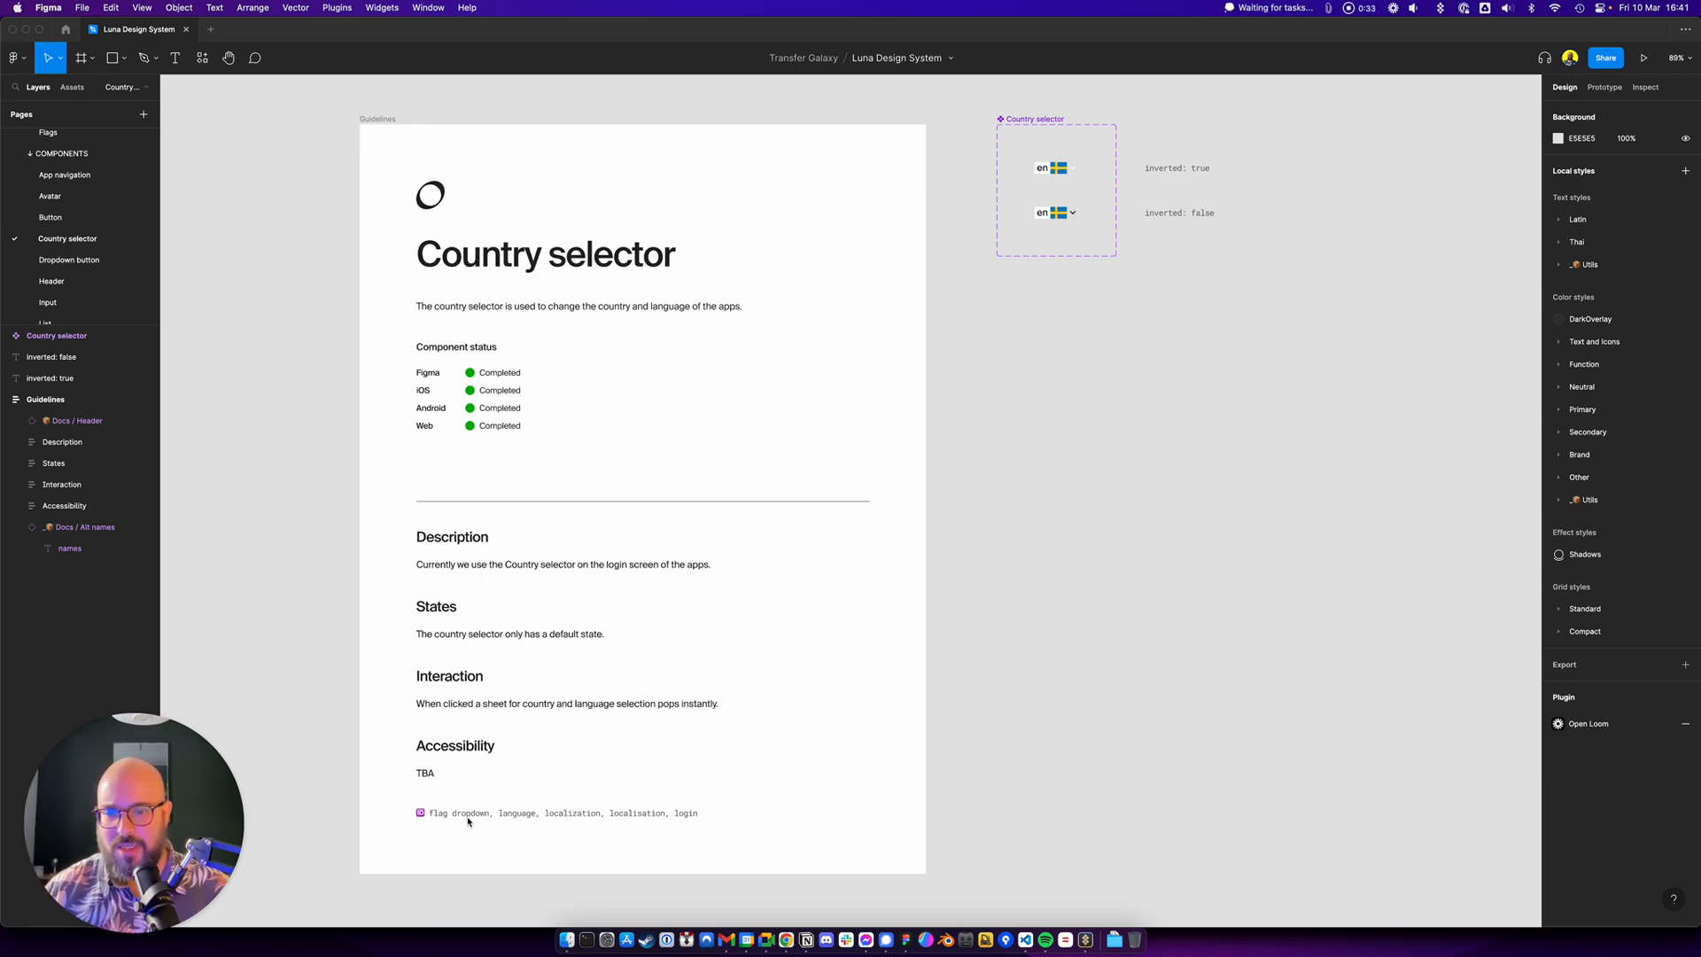
mouse_move(457, 822)
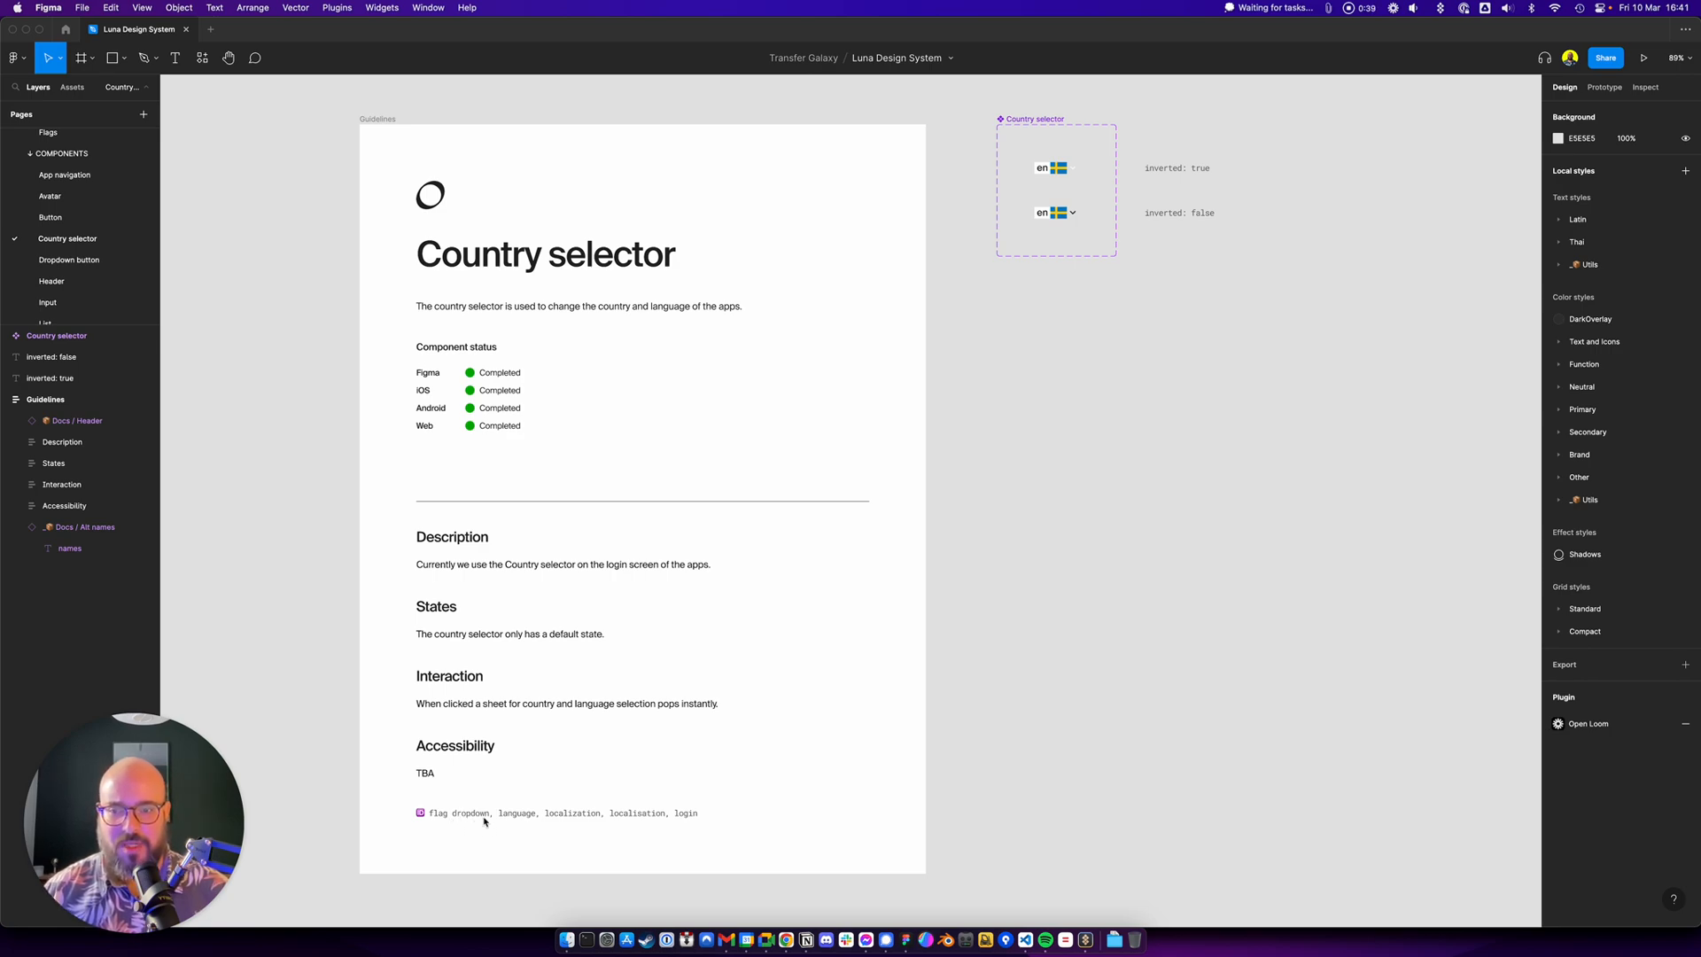
mouse_move(500, 829)
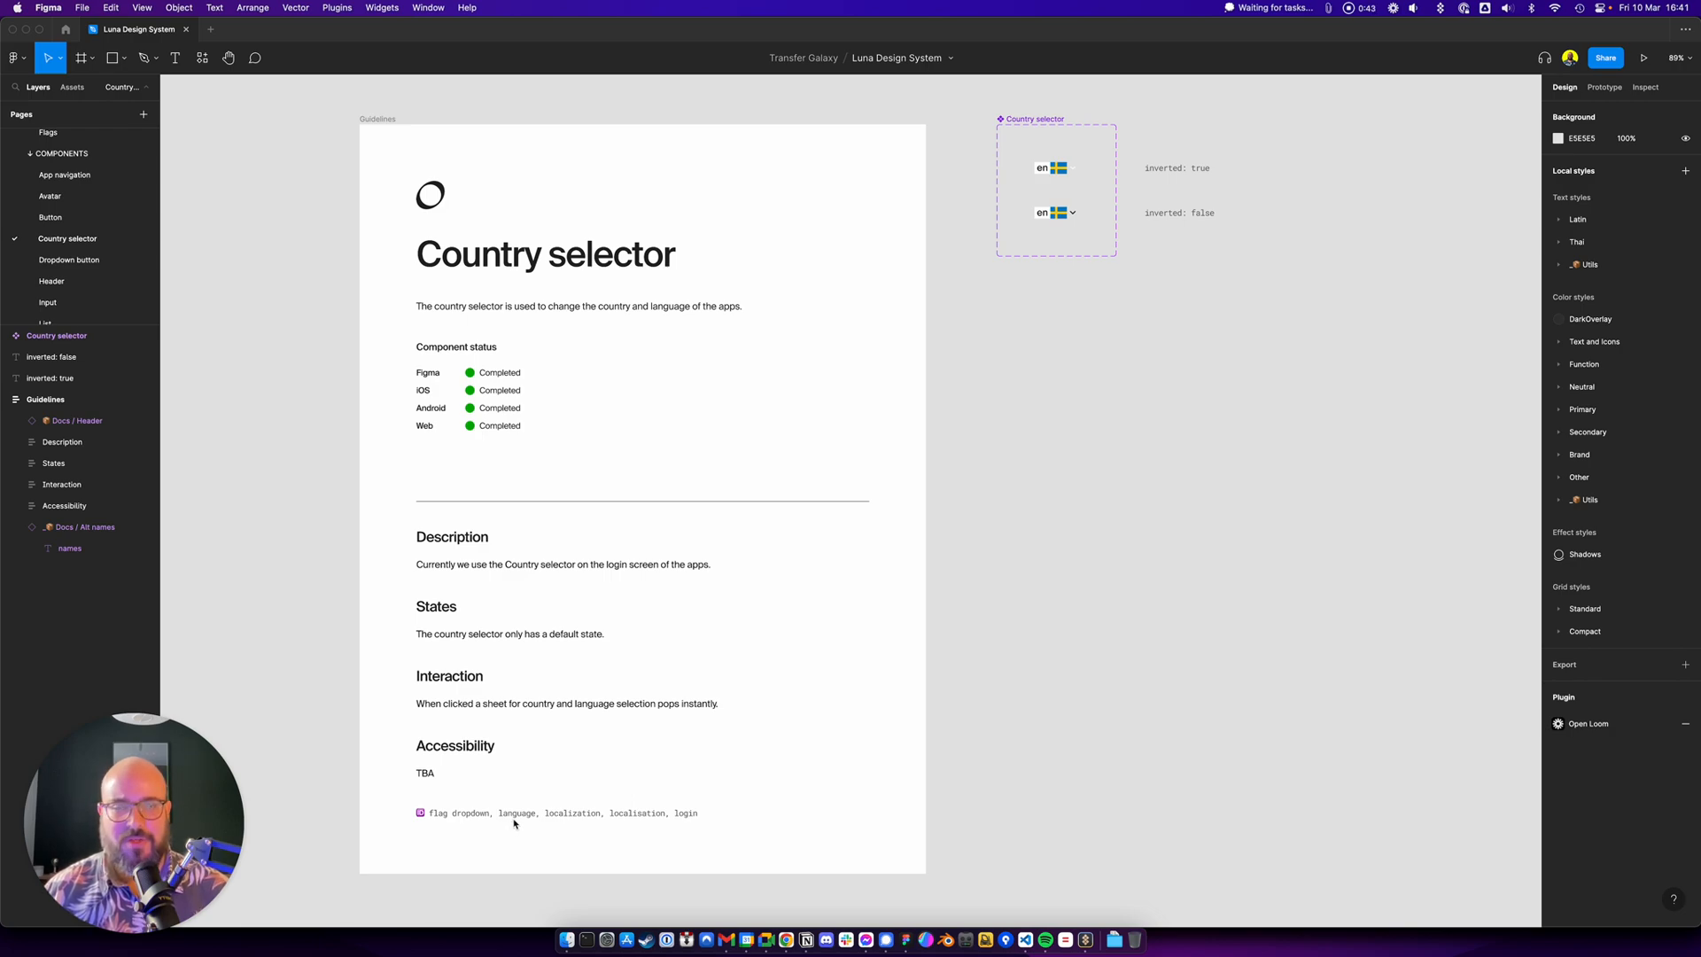
Reveal the Country selector's description with its alternative names and move to the Assets panel
click(1033, 118)
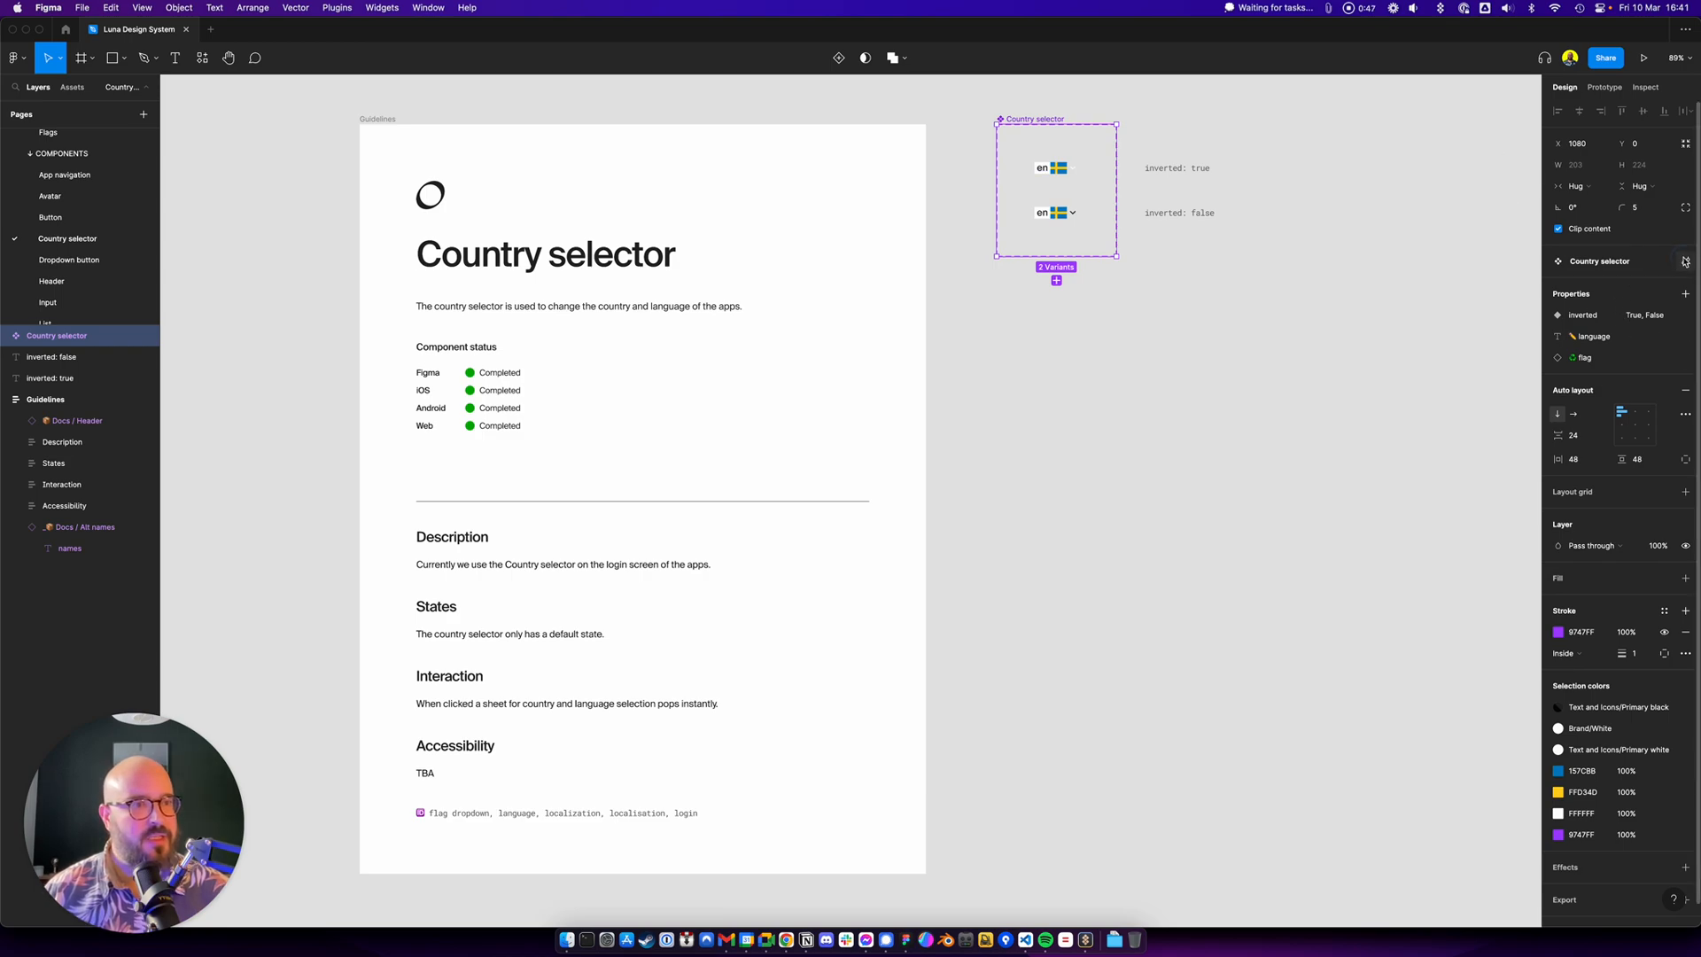
click(1685, 260)
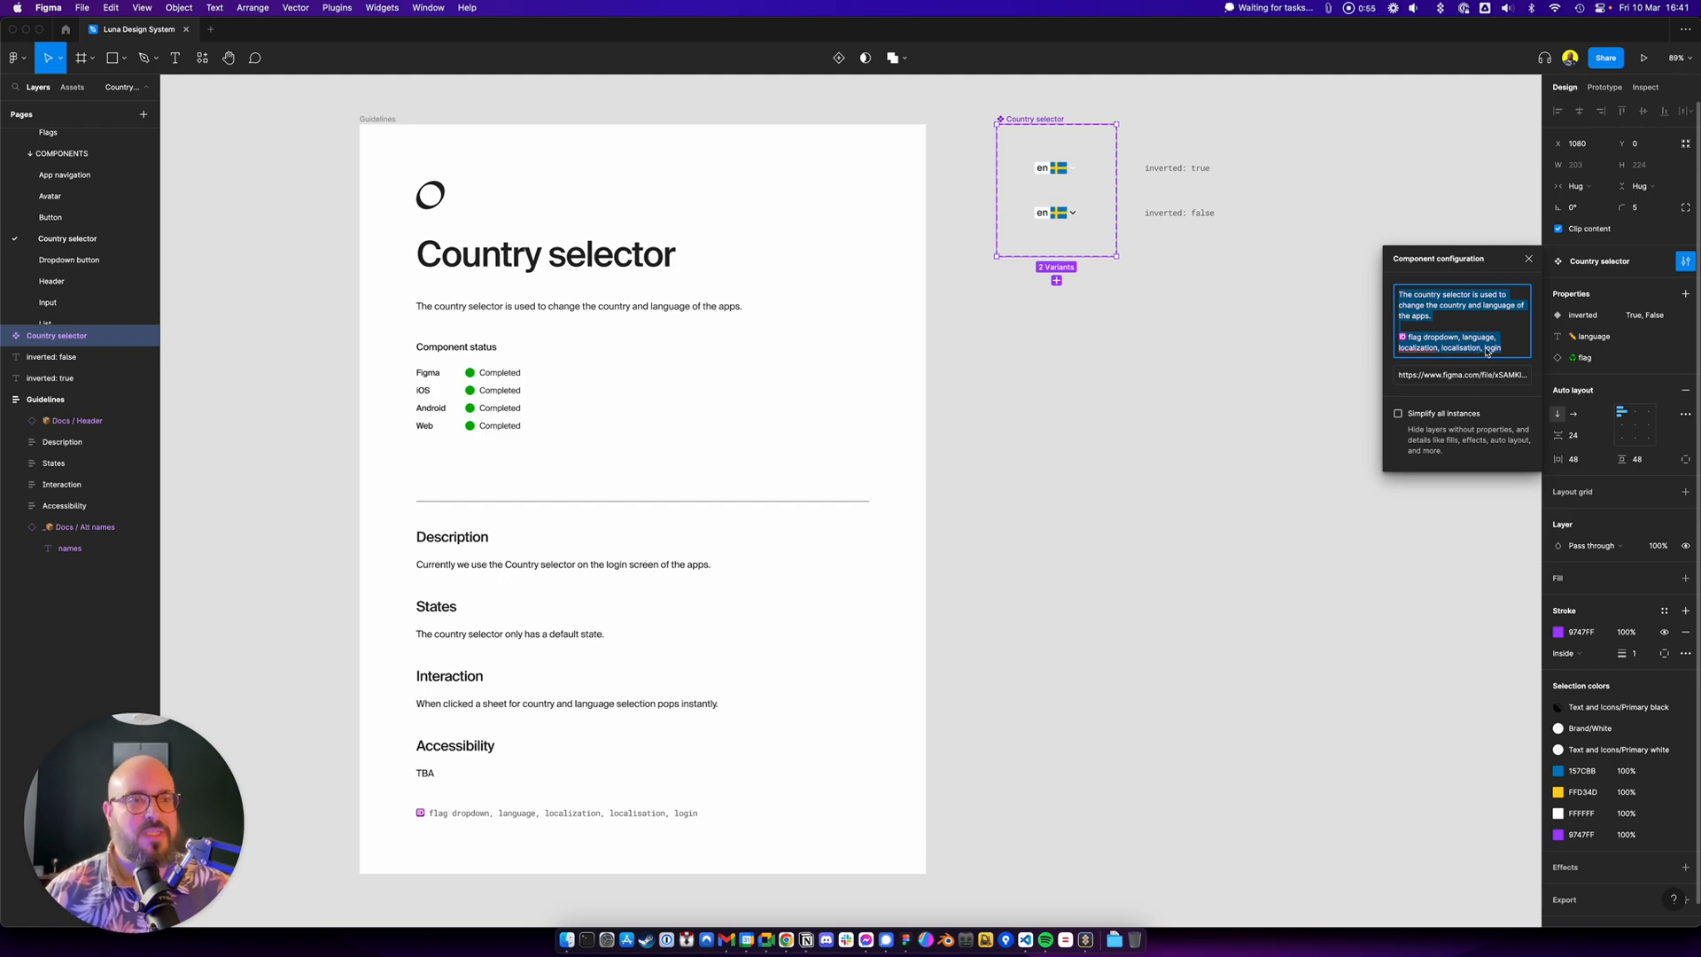
mouse_move(1204, 496)
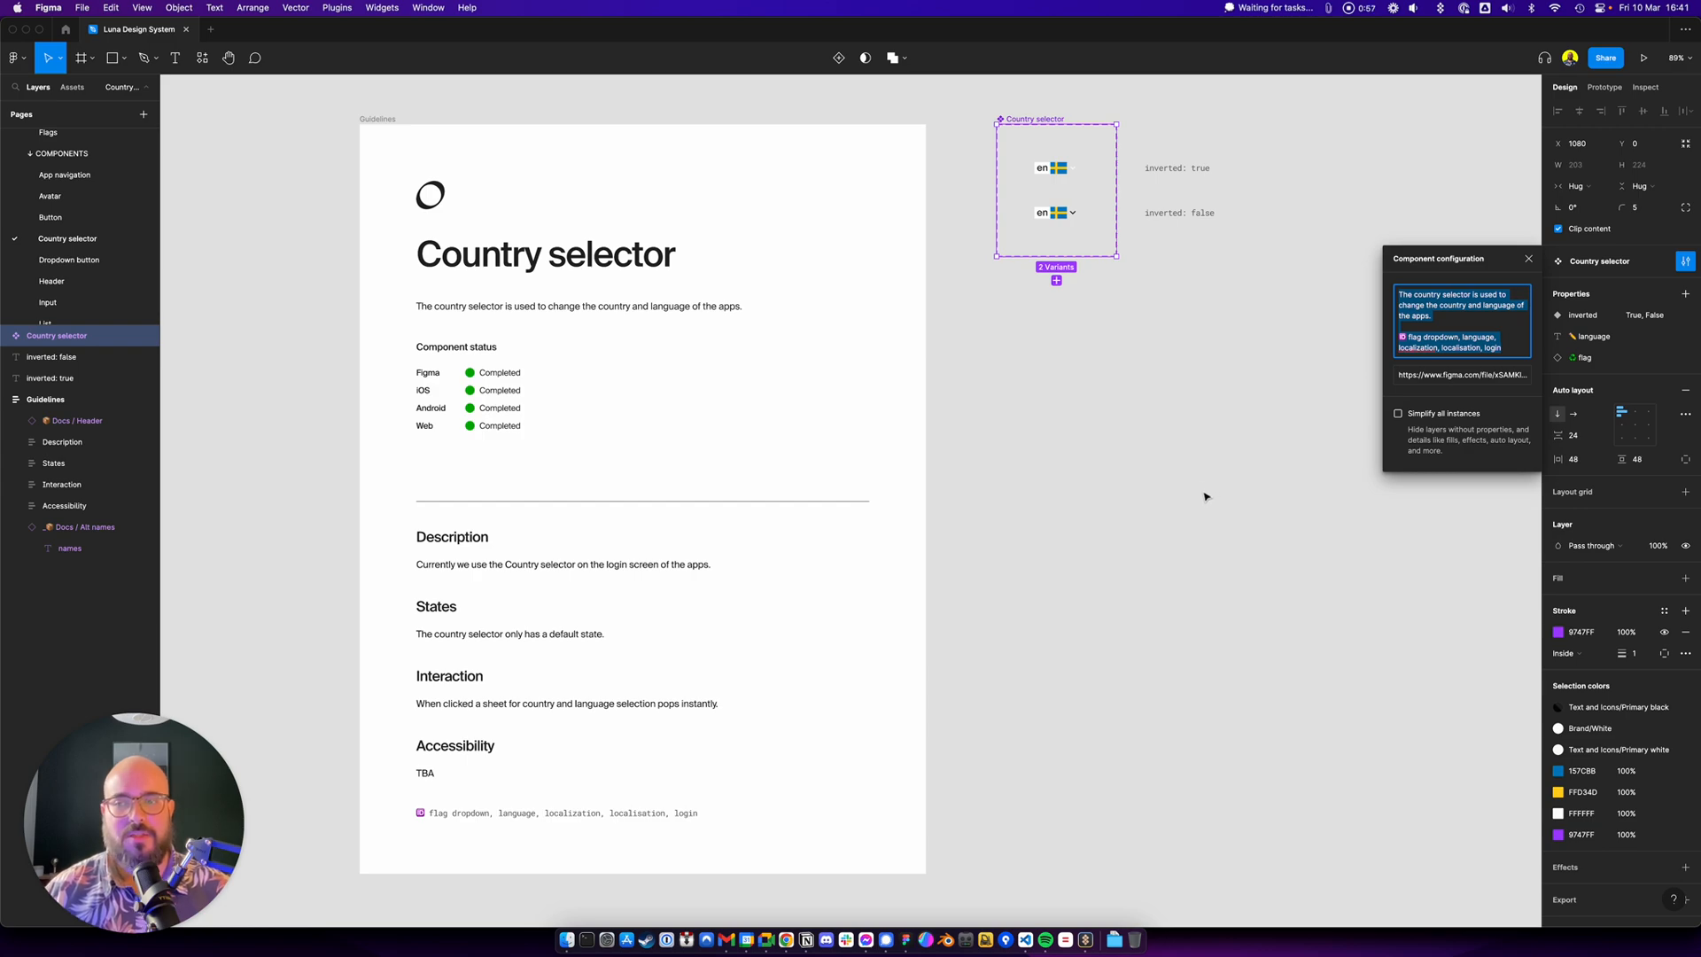
mouse_move(1442, 351)
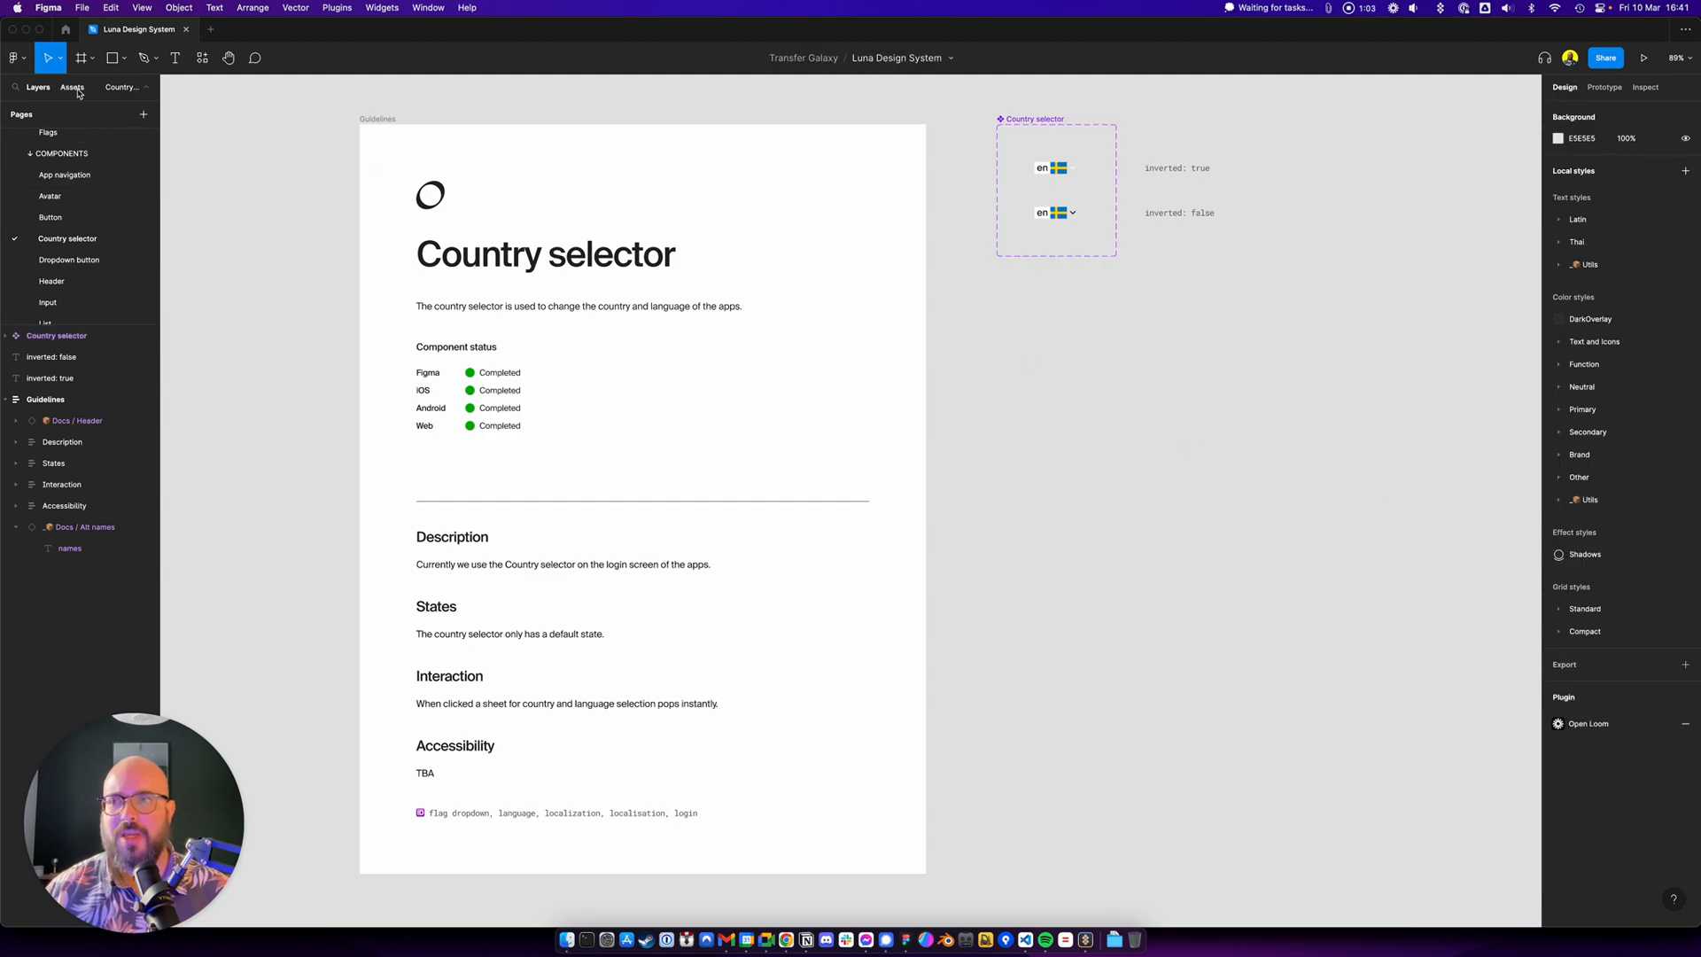
click(71, 87)
text(language)
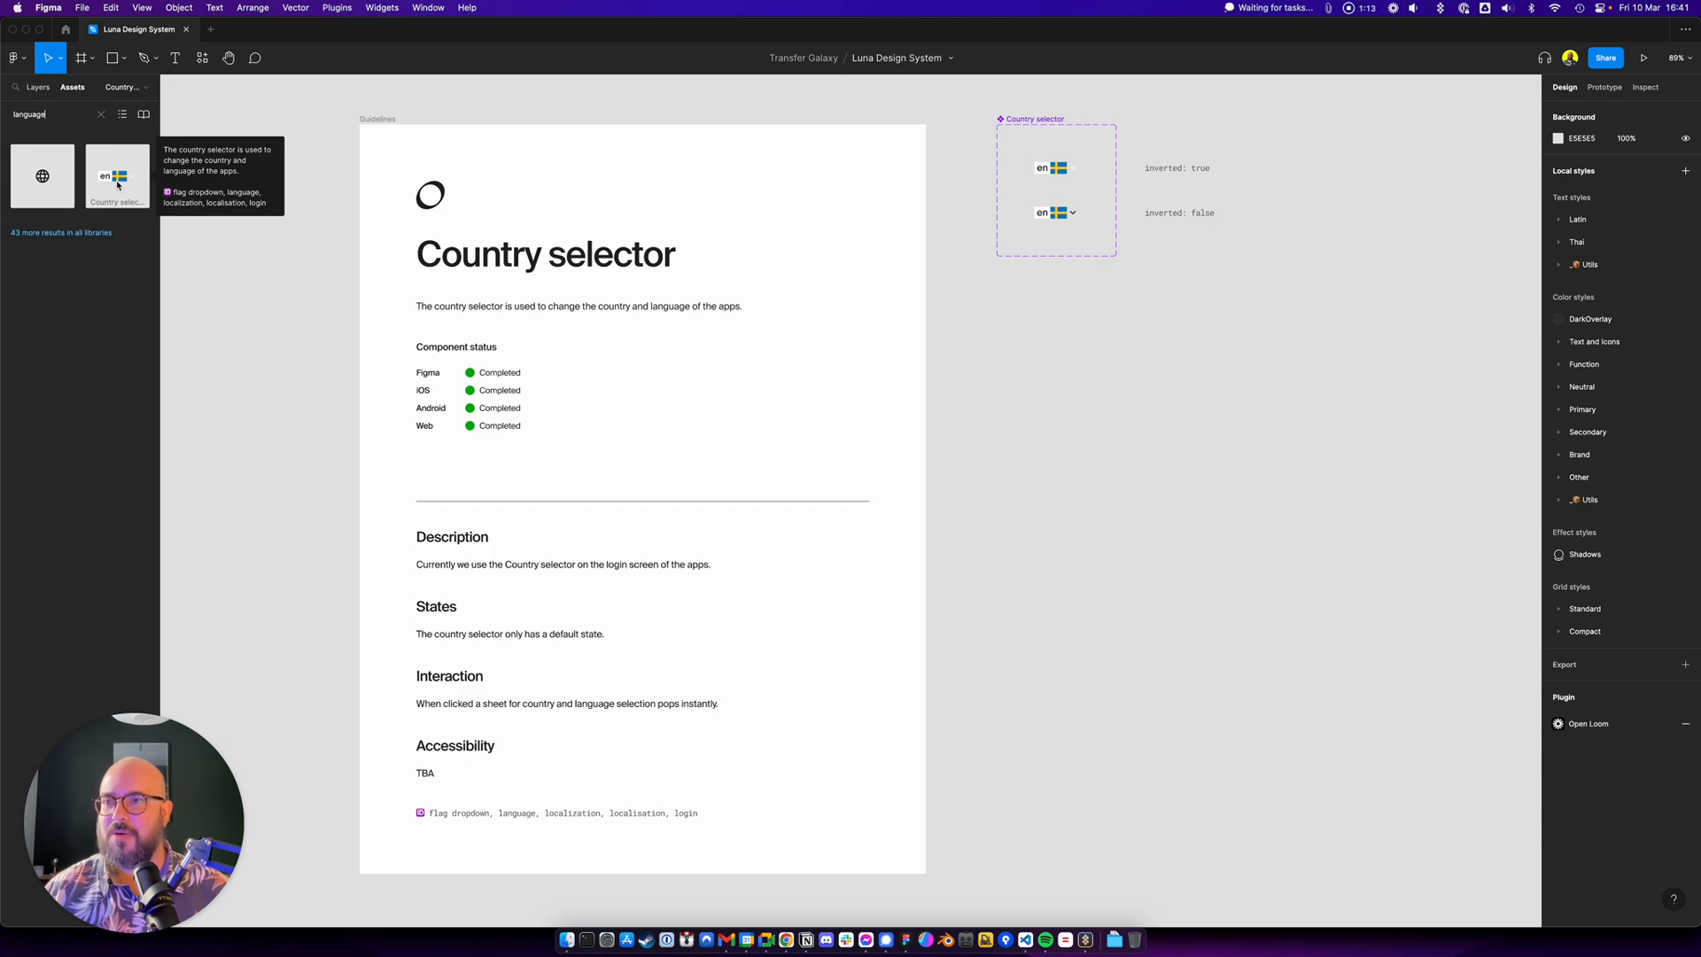
mouse_move(154, 196)
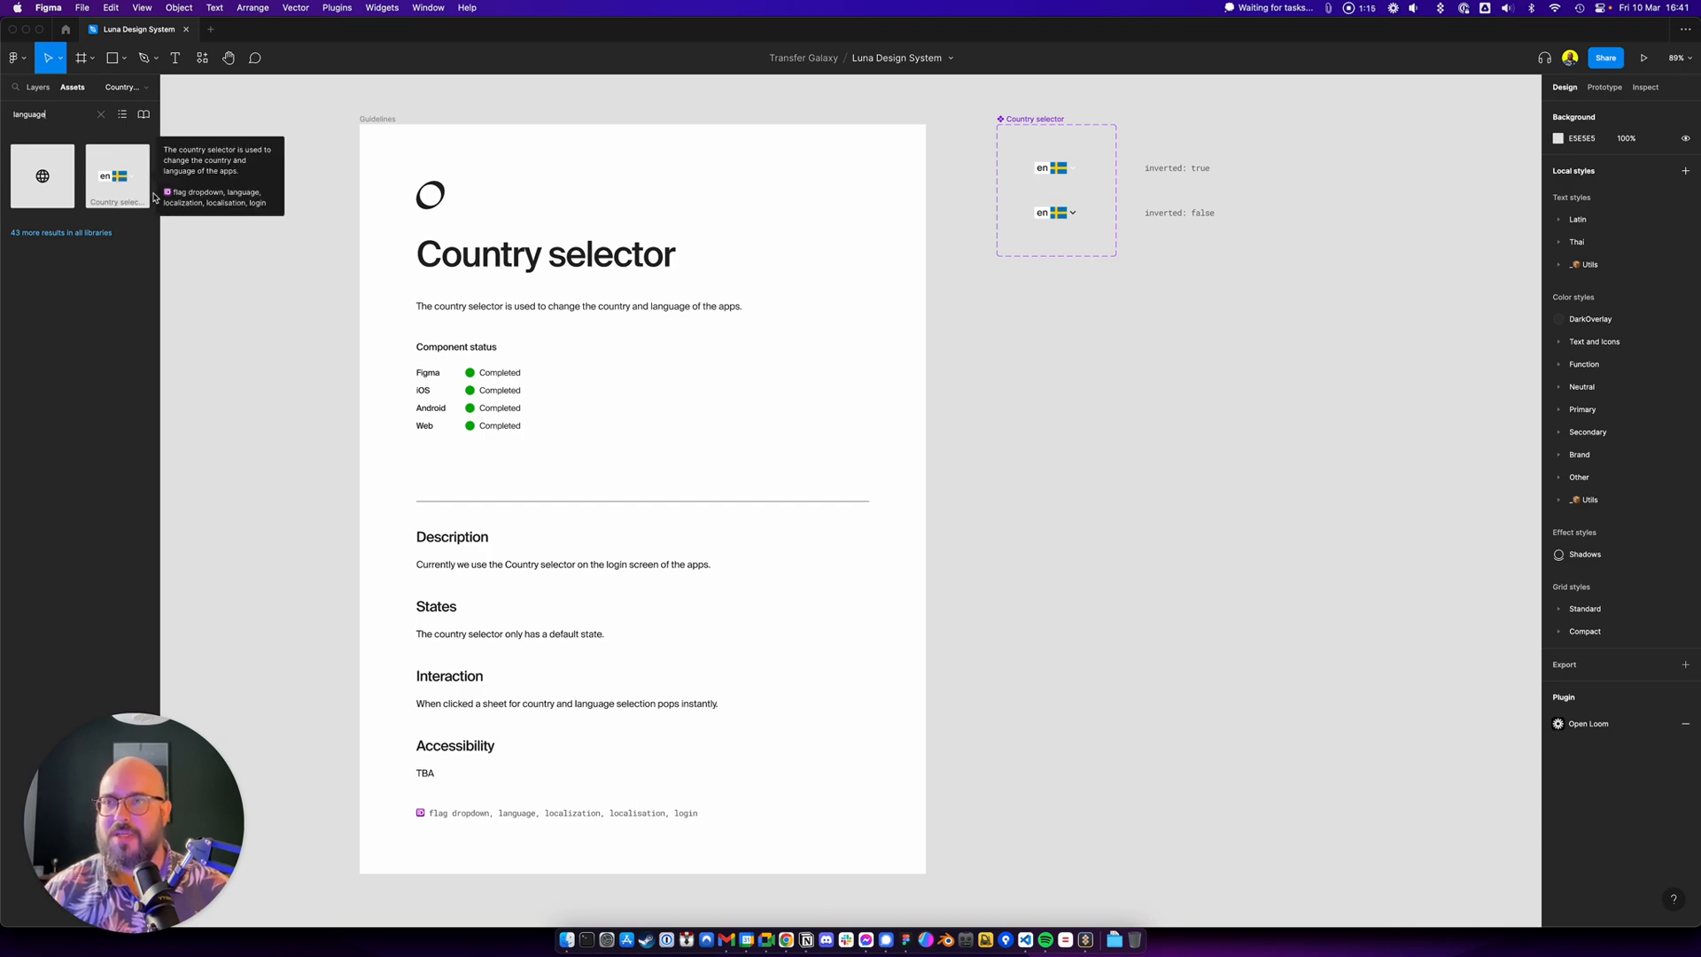